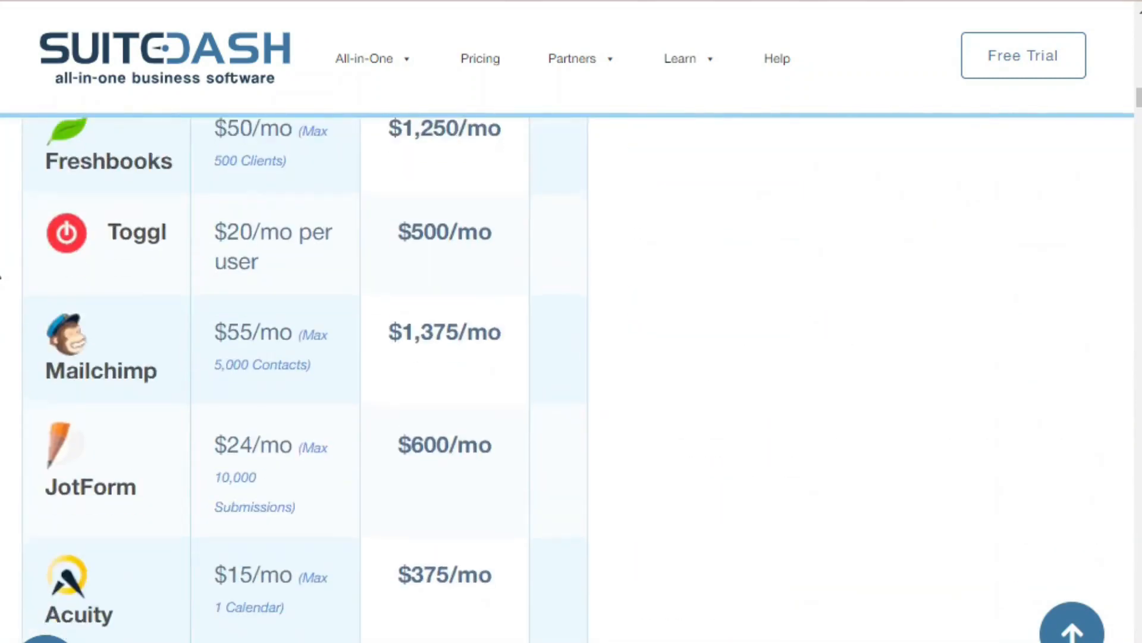
- Scroll the branded Deep Focus Labs login page with credentials already filled in
scroll(down, 3)
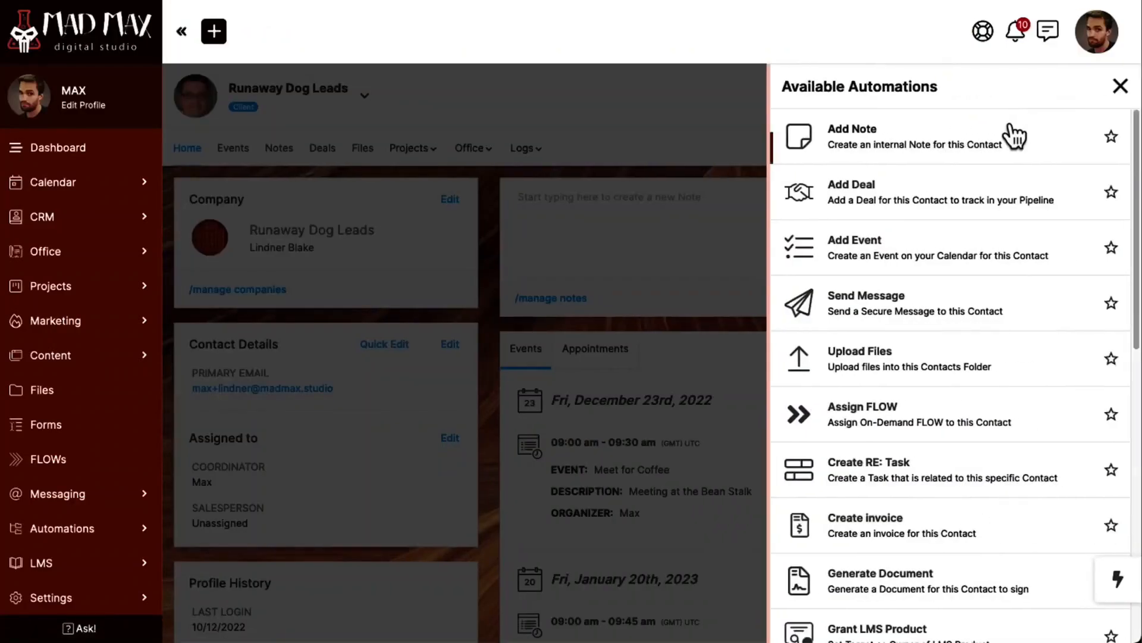
mouse_move(929, 364)
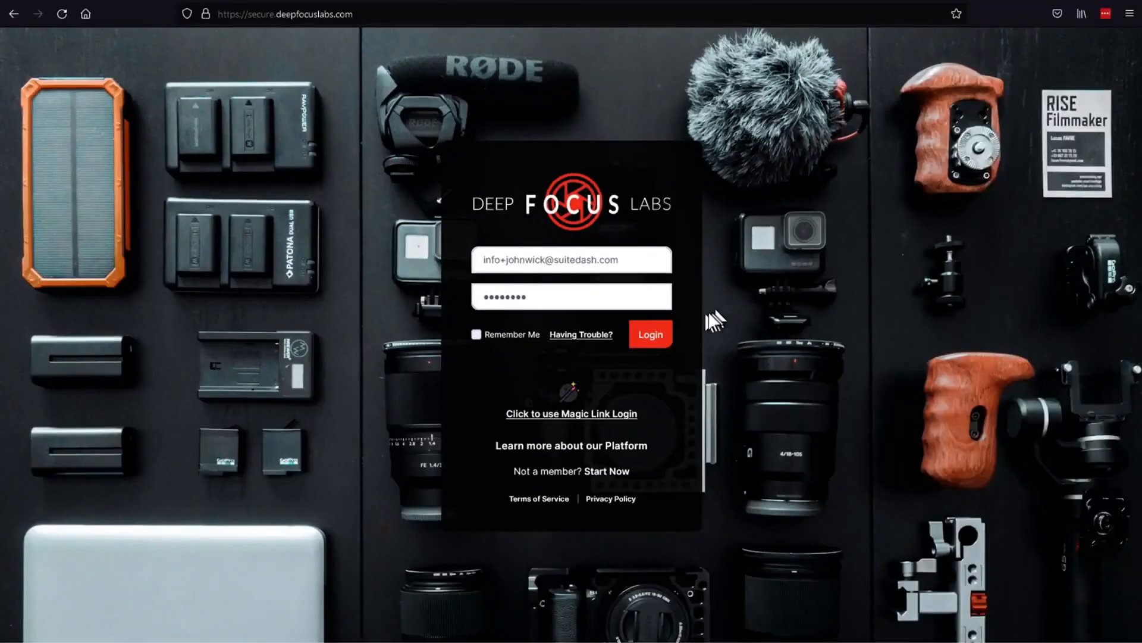
- Sign into the portal and view the pinned 2022 Tax Reporting FLOW notification from the bell
click(650, 333)
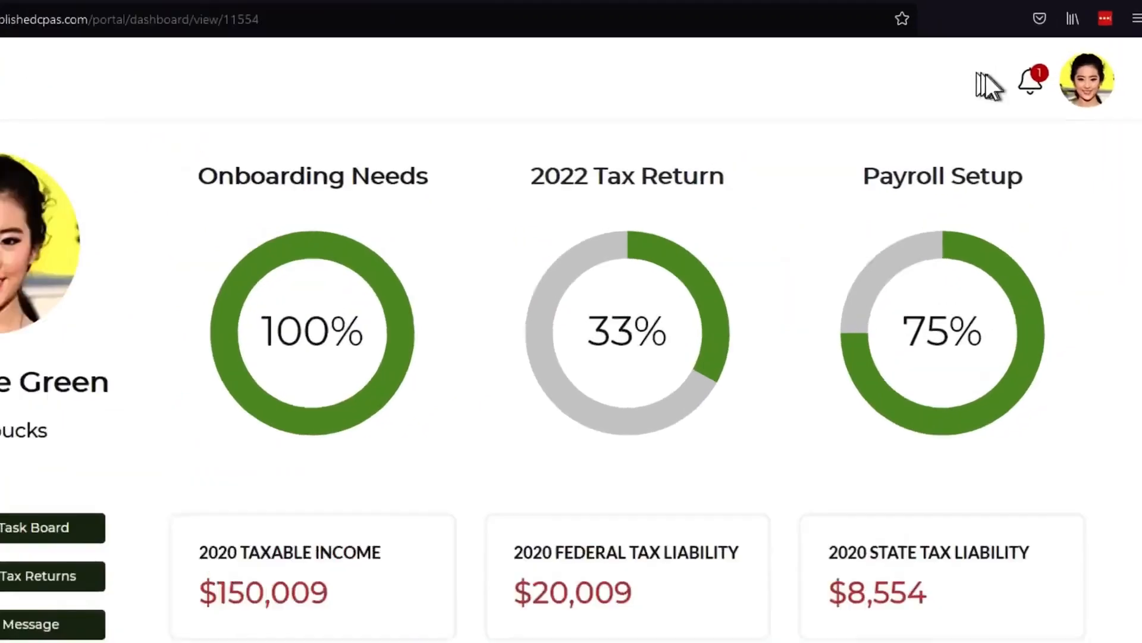
click(1031, 82)
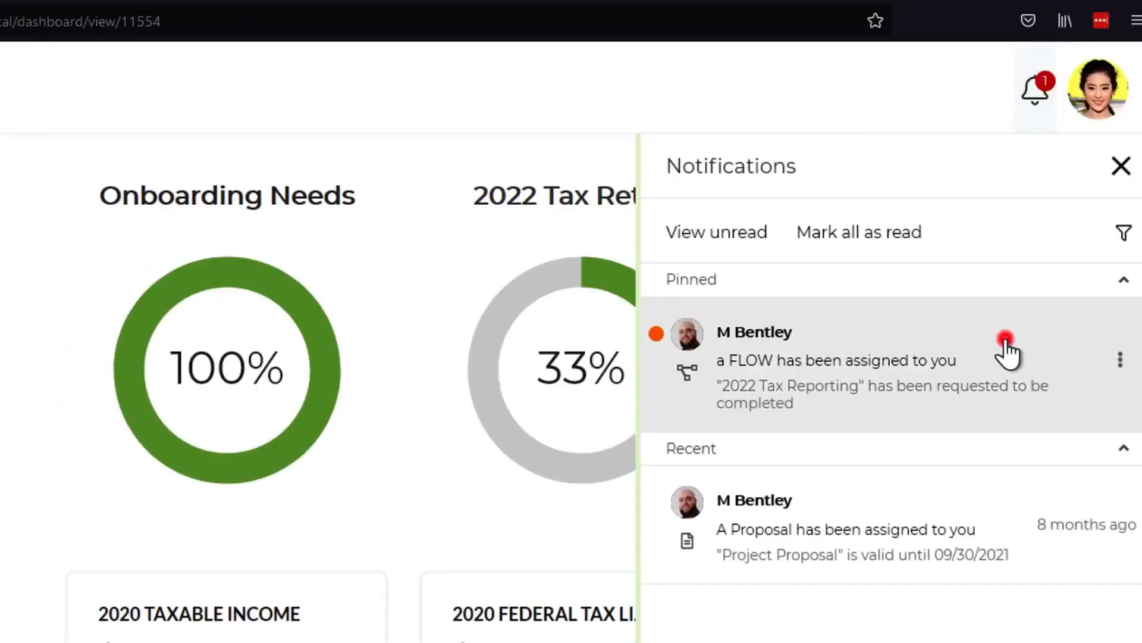
click(830, 359)
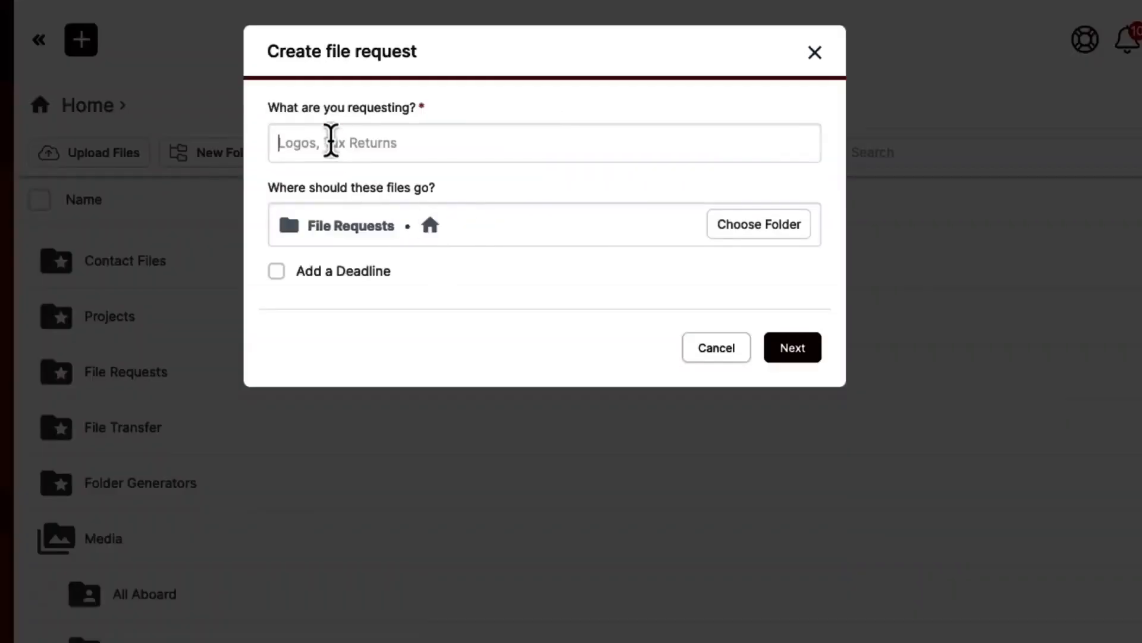
- Send a 'Vector Logo Files' request to Runaway Dog Leads with a 'Hi Lindner' message
text(Vector Logo Files)
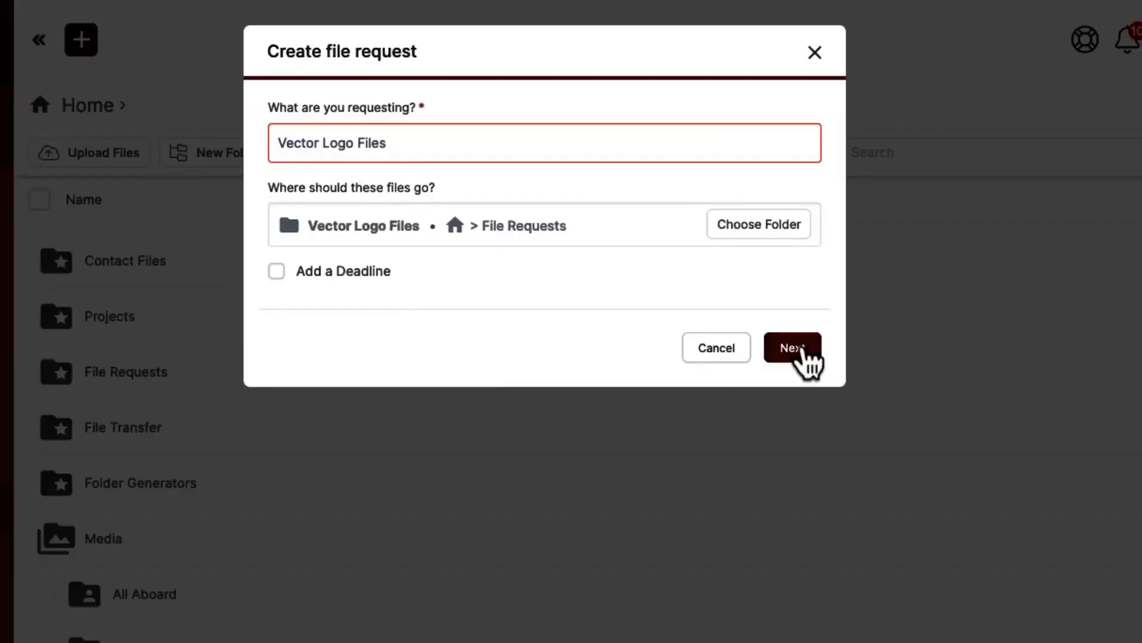
click(793, 347)
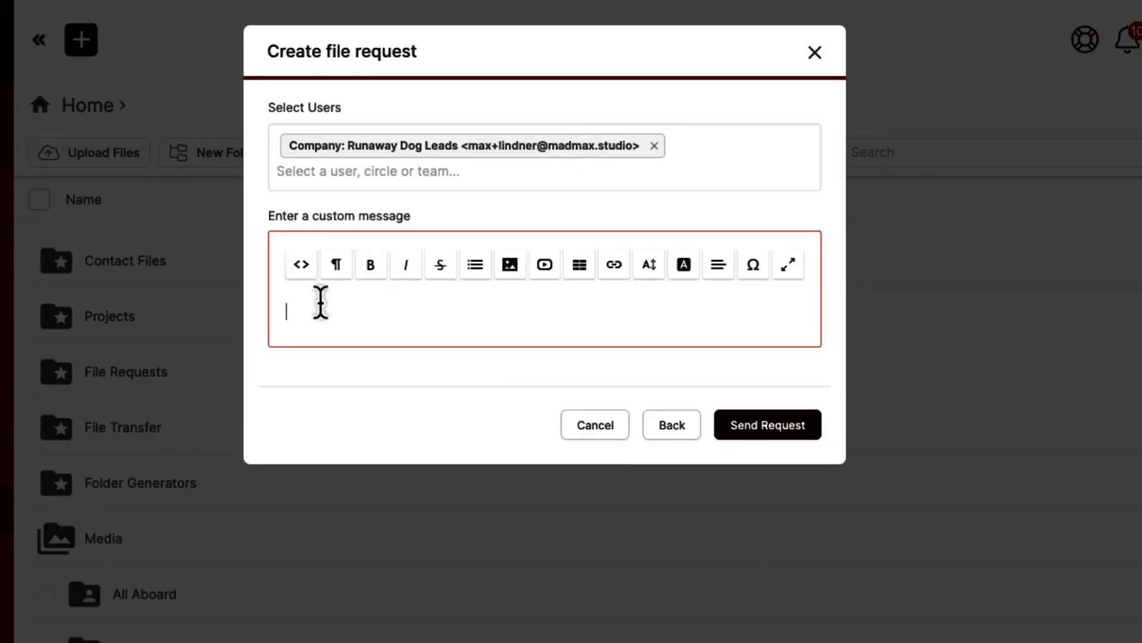
text(Hi Lindner,)
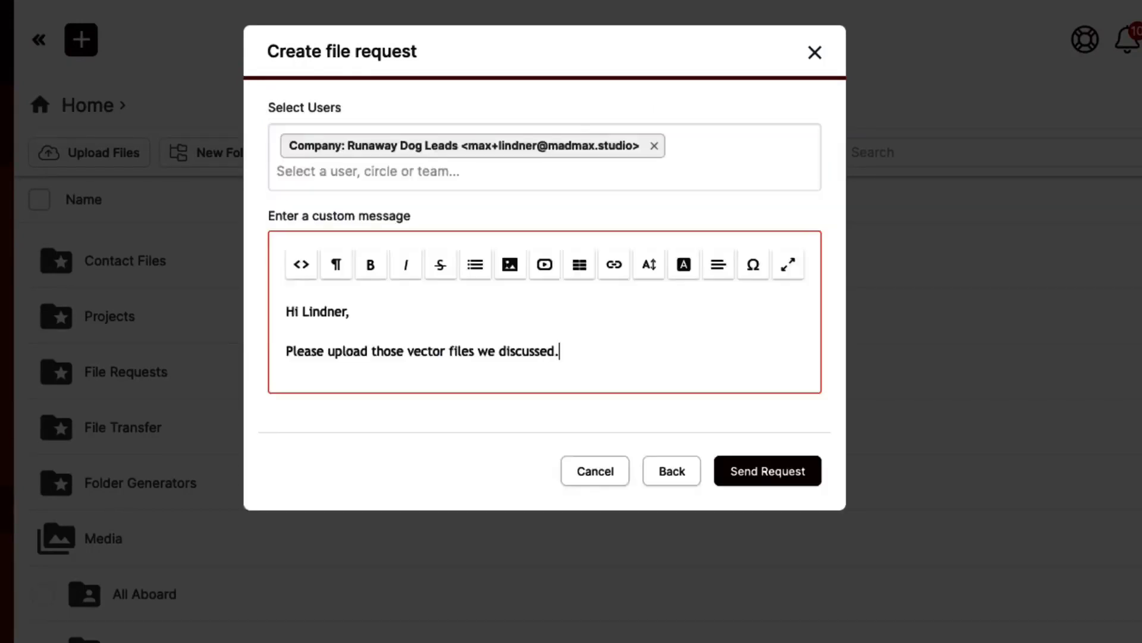
key(Backspace)
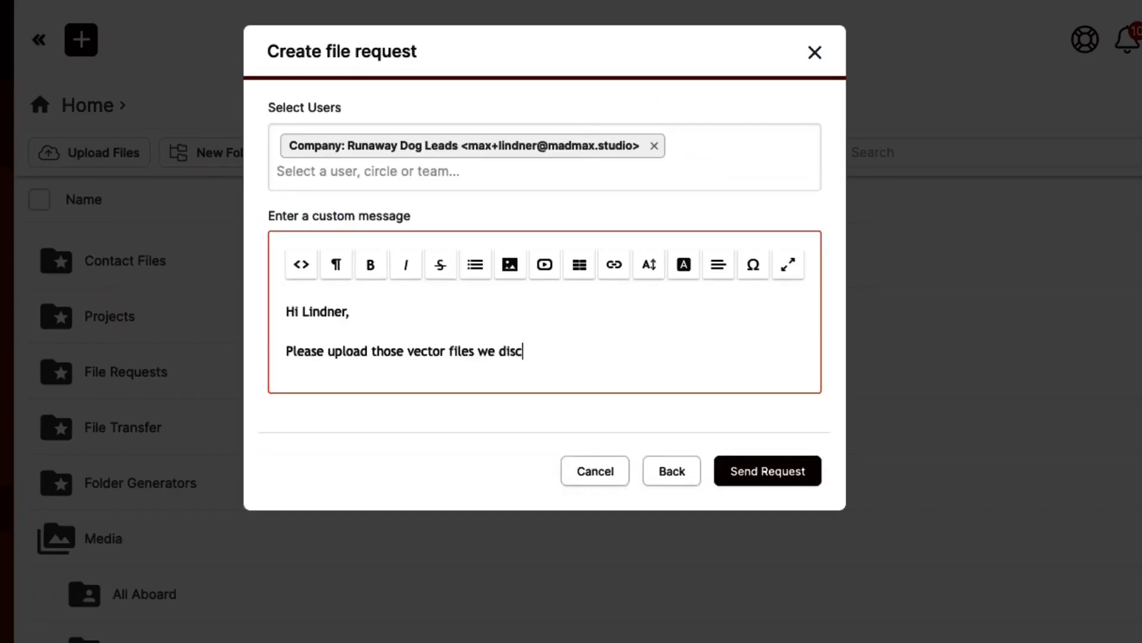
click(767, 472)
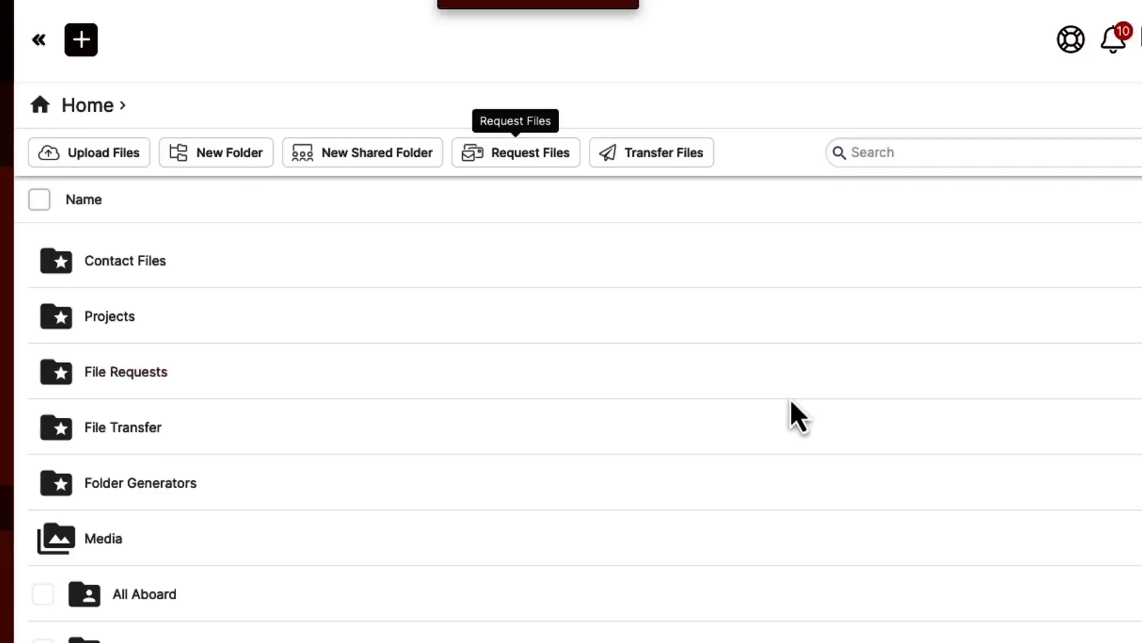
click(517, 152)
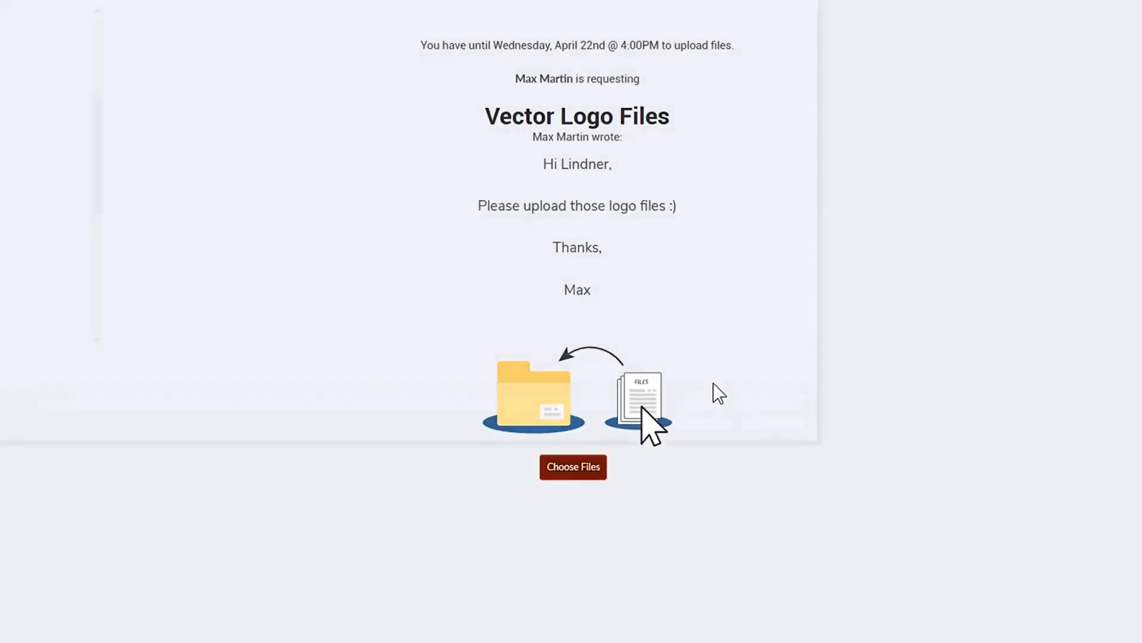
- Choose files to upload for the request from the client upload page
click(572, 466)
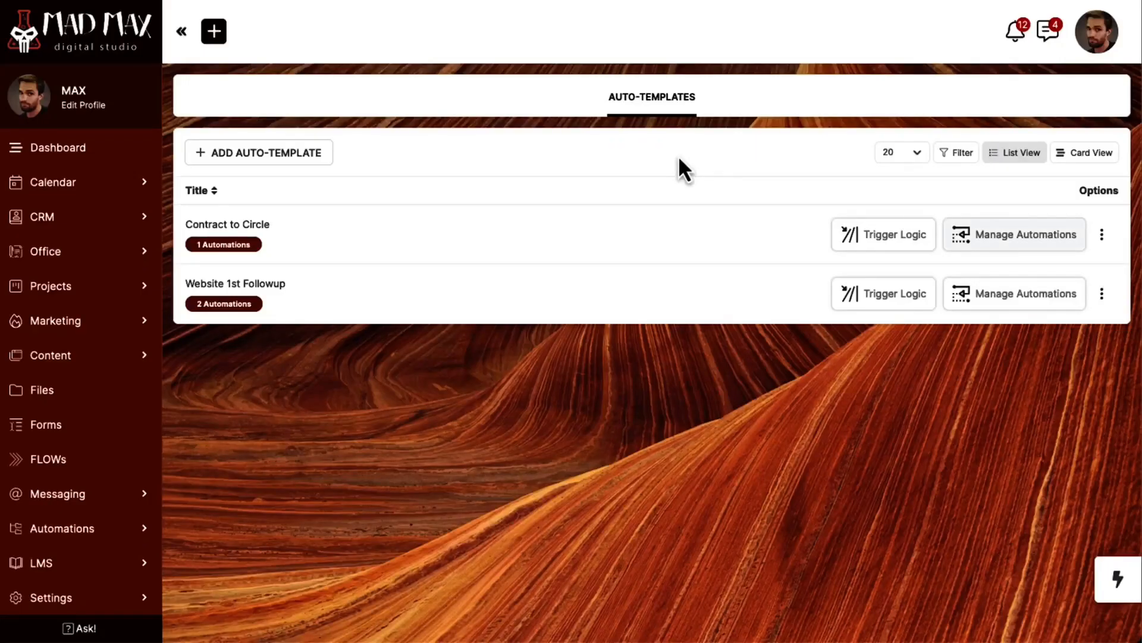
- Manage Contract to Circle's automations and browse the catalogue of actions such as Add to Team(s)
click(1014, 235)
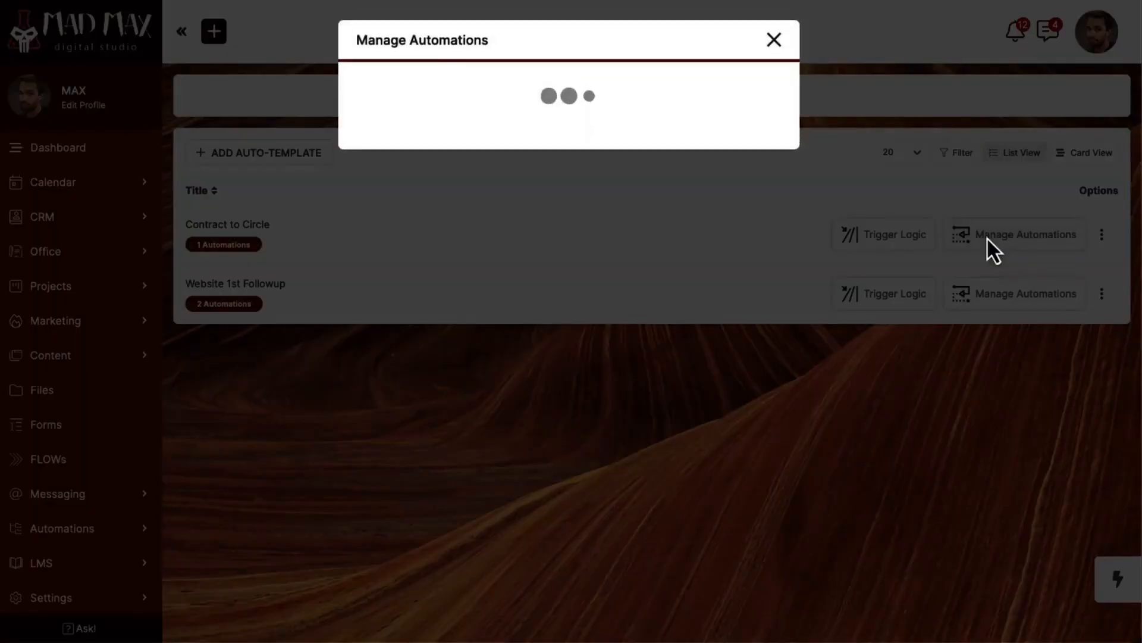
click(773, 39)
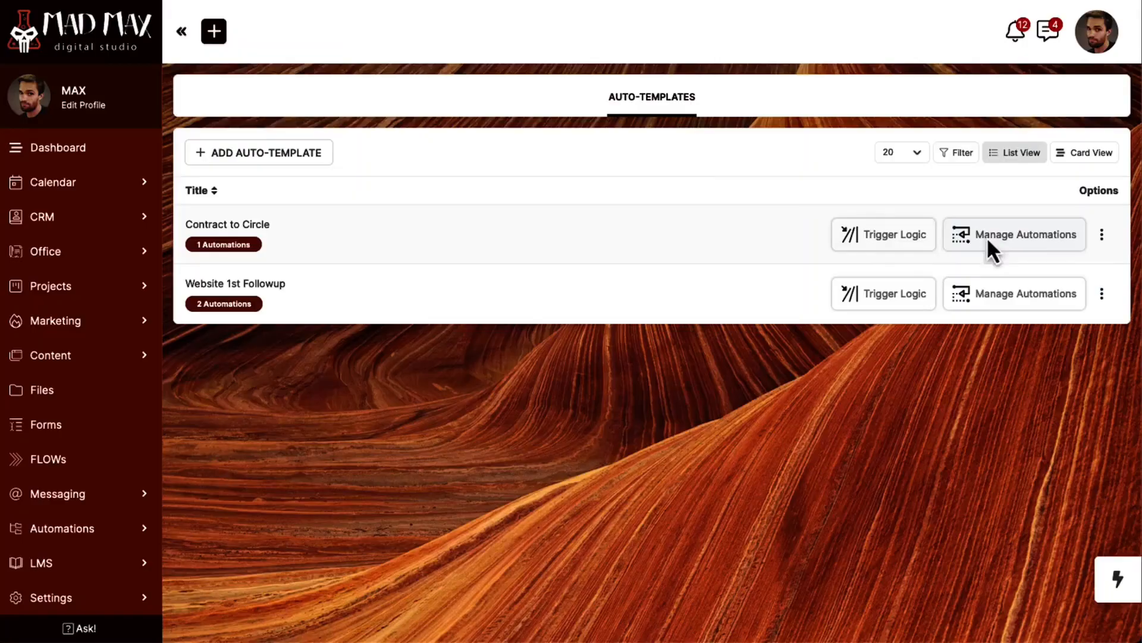
click(1014, 235)
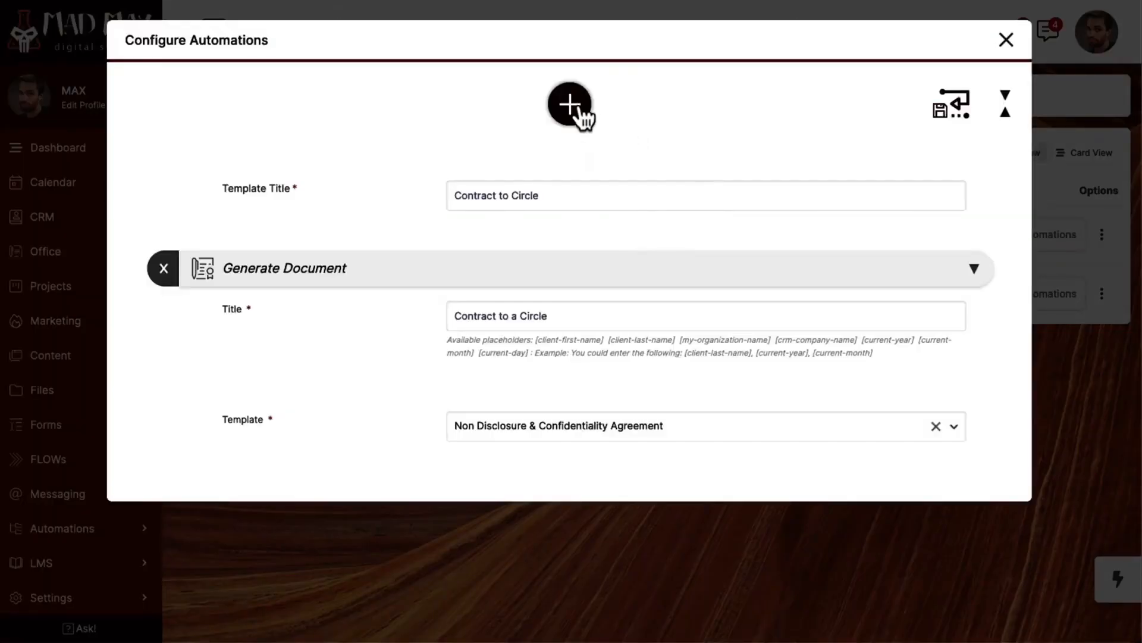
click(568, 106)
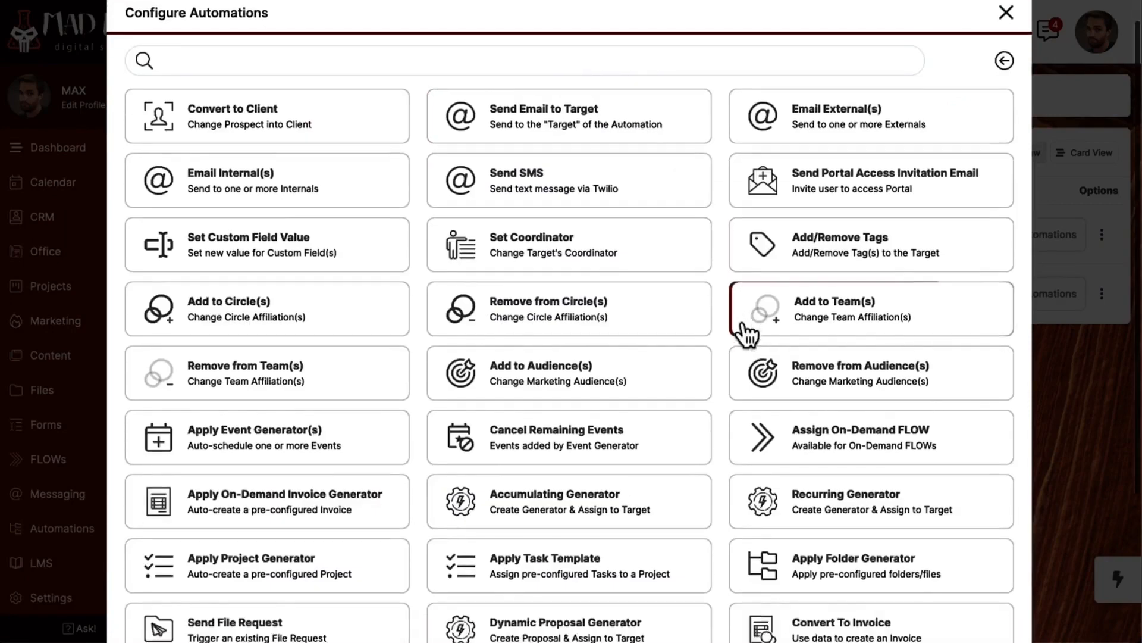
scroll(down, 3)
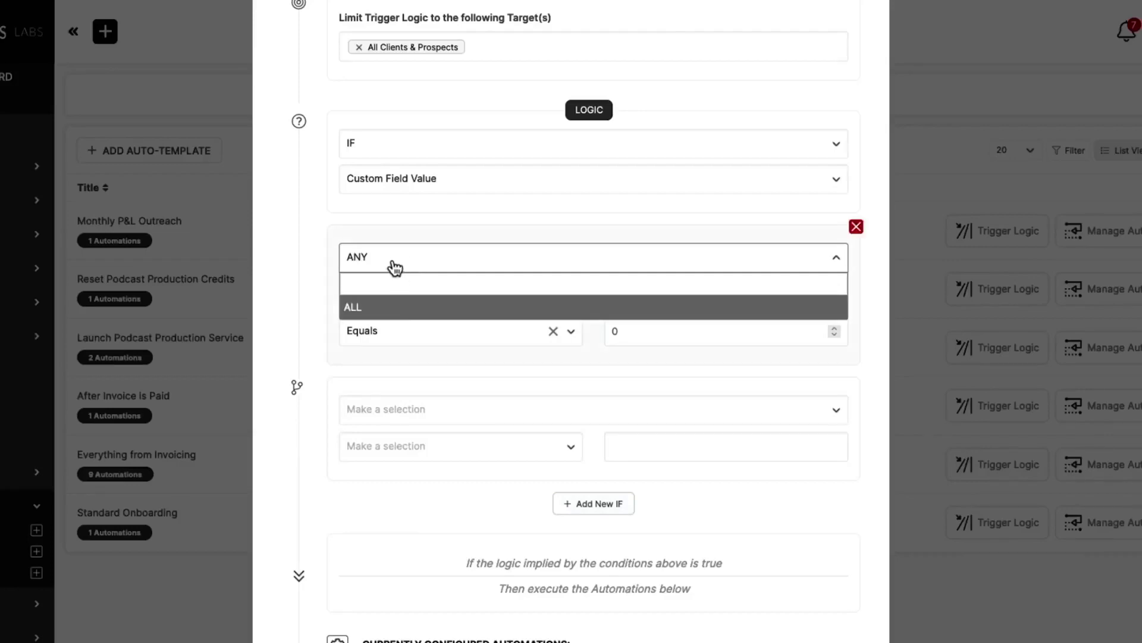
- Require ALL of Podcast Production Credits equals 0, then view the $7,275/mo versus $99/mo comparison
click(352, 307)
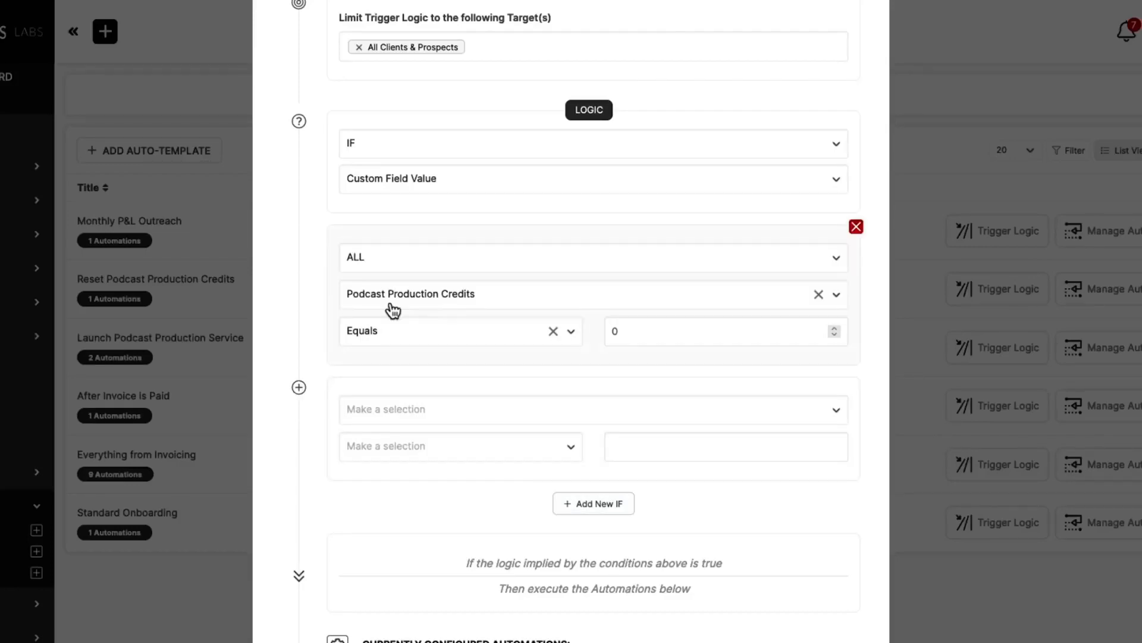
click(590, 245)
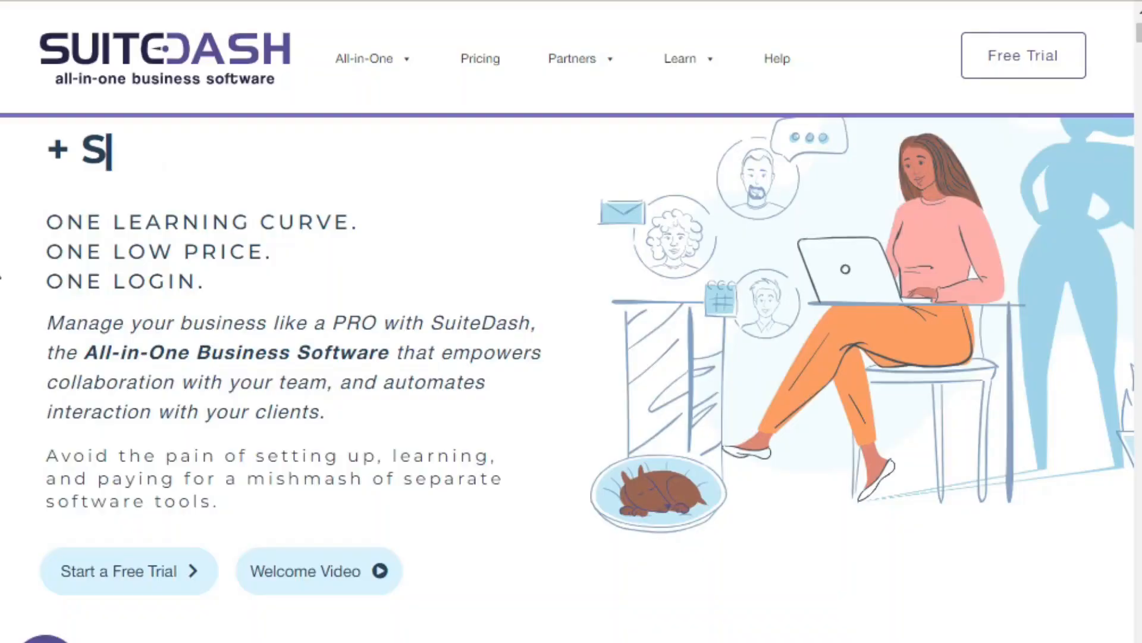
scroll(down, 3)
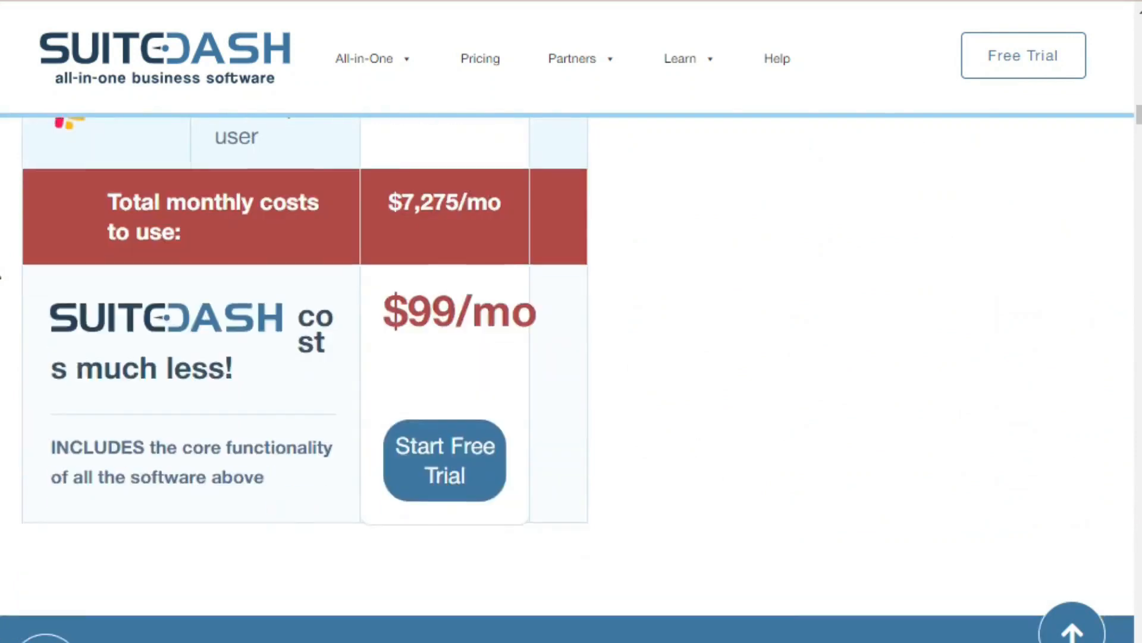